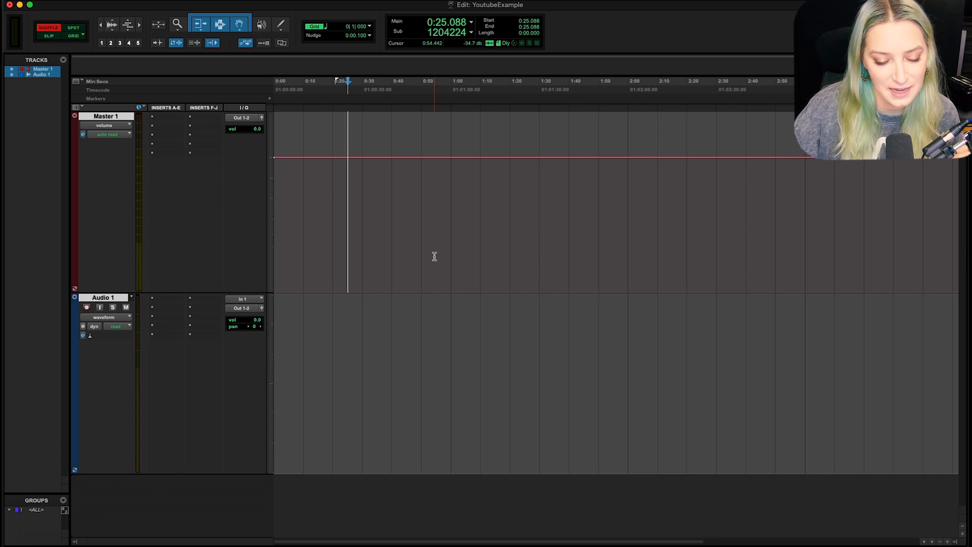
mouse_move(436, 260)
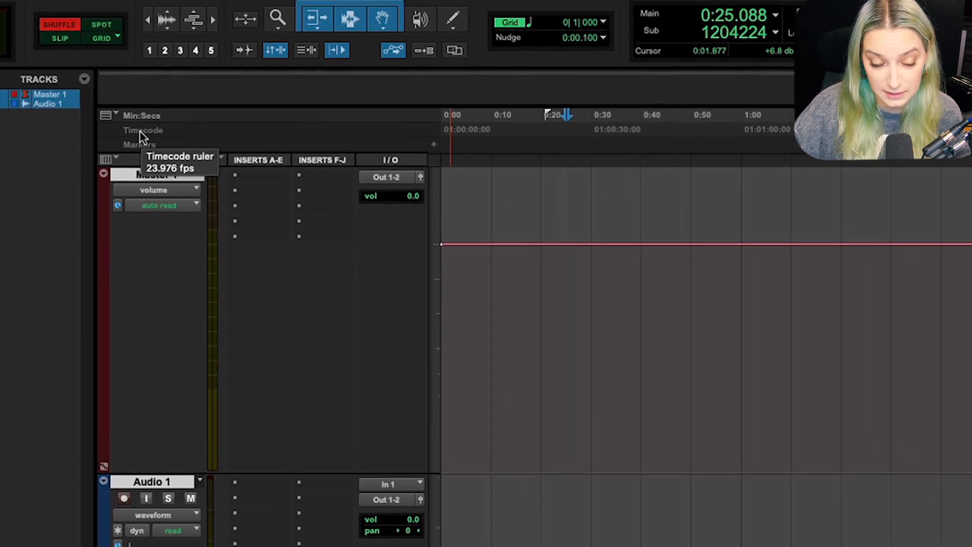
Step: Show the Meter ruler on the timeline with its default 4/4 meter
click(109, 119)
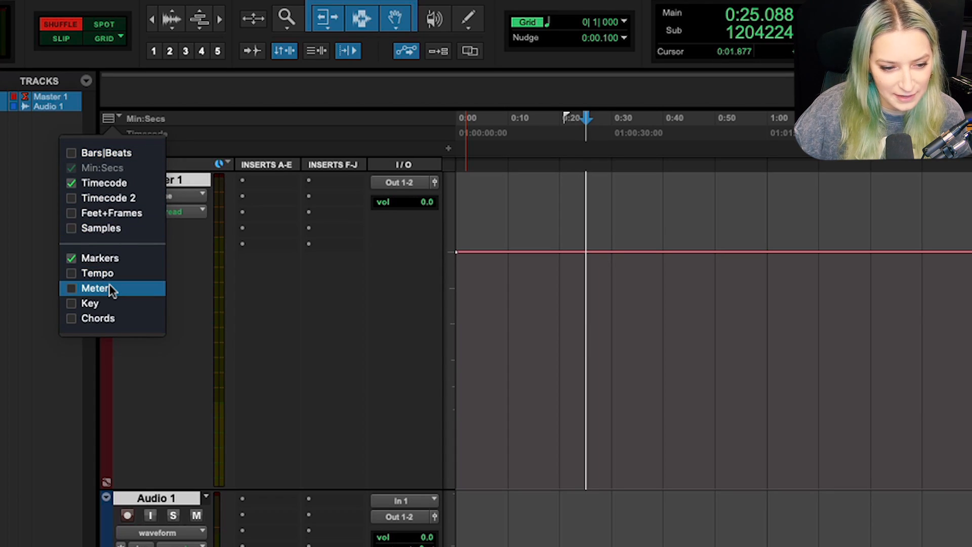
click(89, 288)
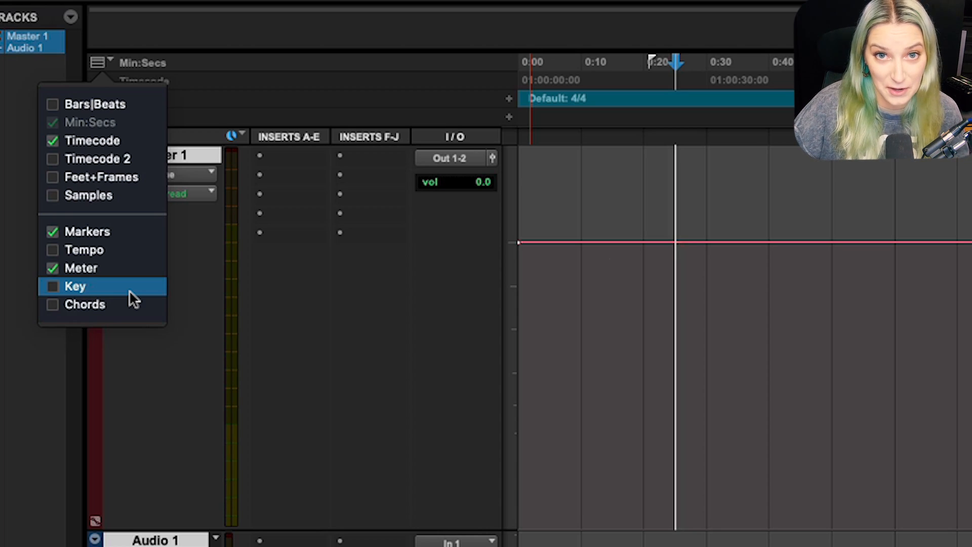
mouse_move(112, 185)
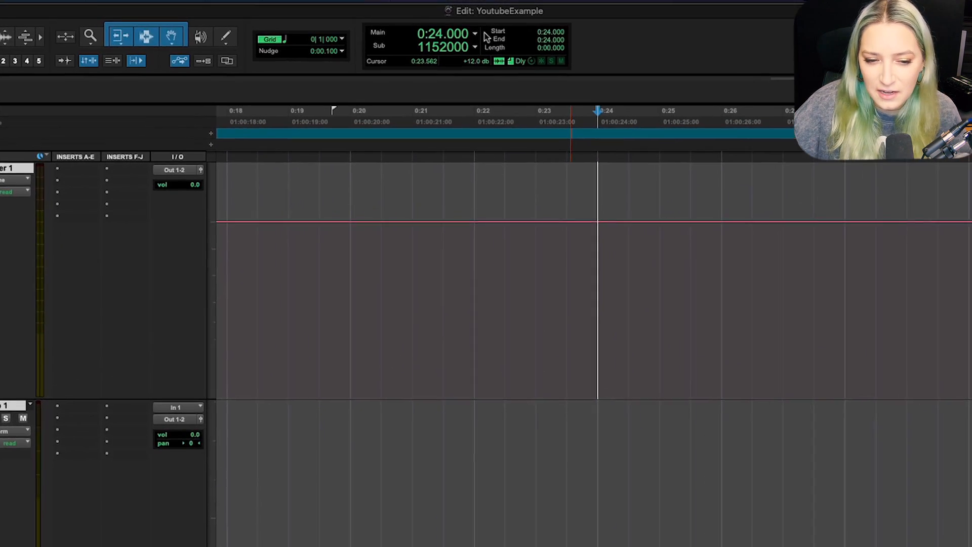
Step: Switch the Main counter to Bars|Beats
click(474, 32)
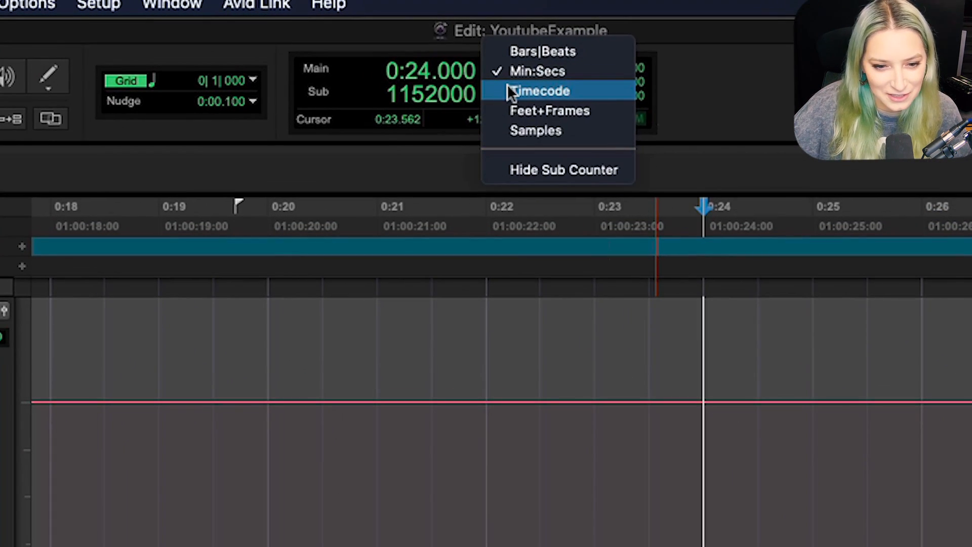
mouse_move(482, 79)
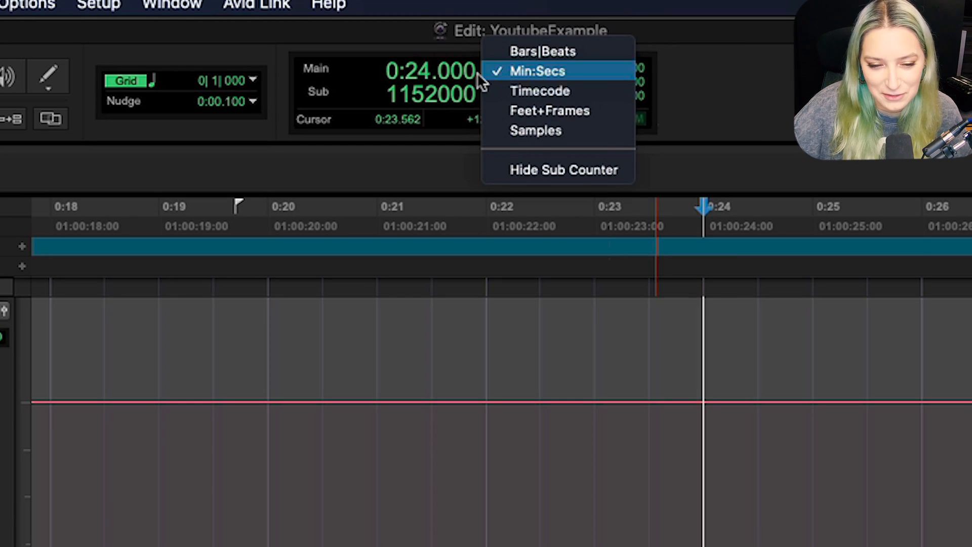
mouse_move(512, 66)
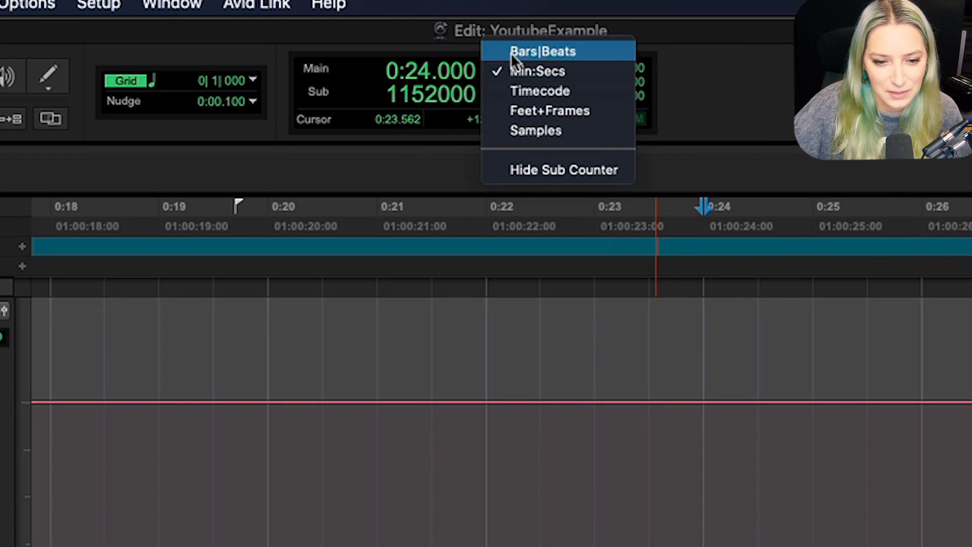
click(539, 51)
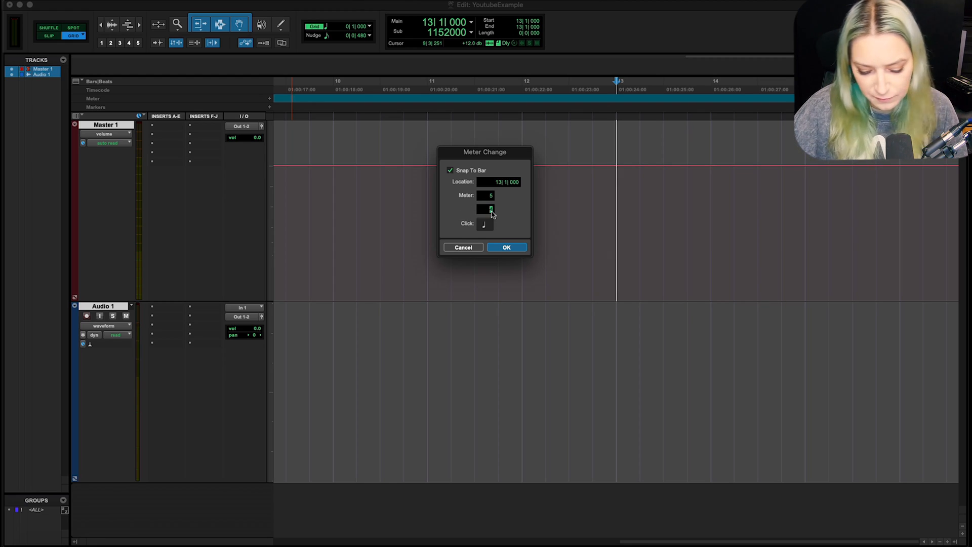
Step: Enter a 5/8 meter change at bar 13 on the Meter ruler
click(507, 247)
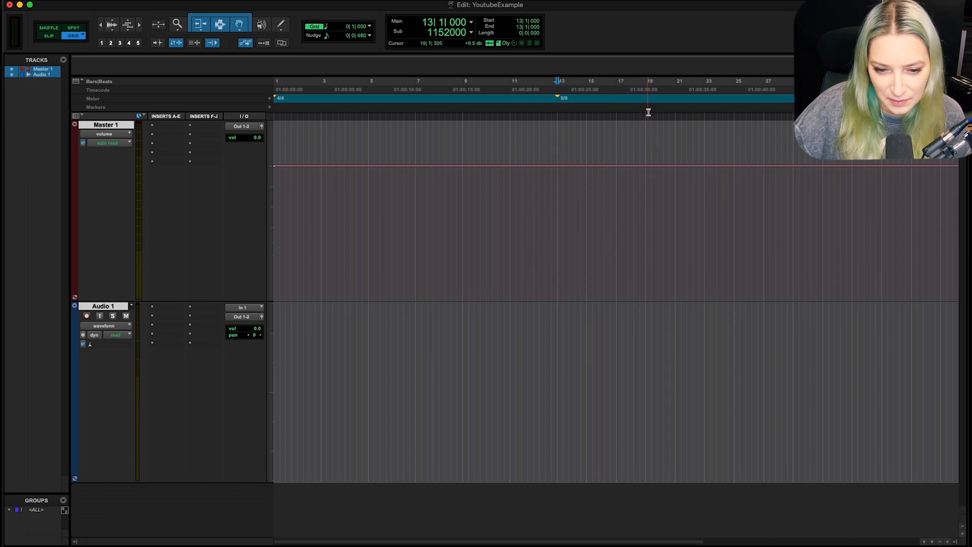
Step: Add a 6/8 meter change at bar 19 and a 5/8 change at bar 25
click(649, 81)
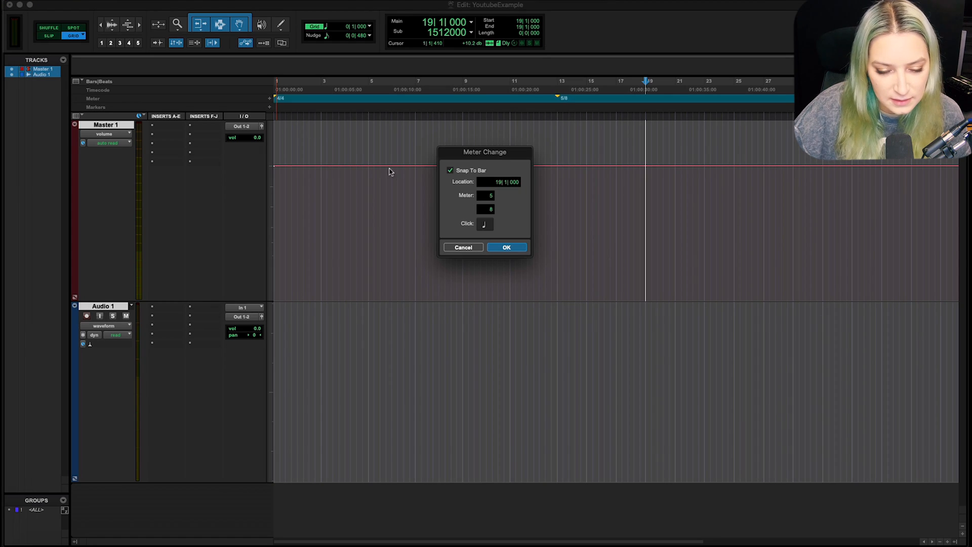
click(485, 196)
text(6)
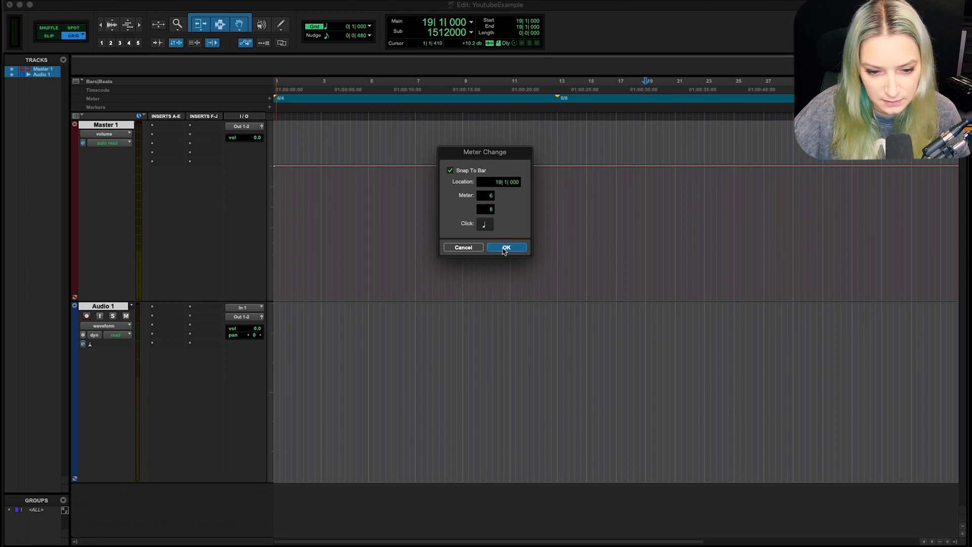
click(506, 247)
text(5)
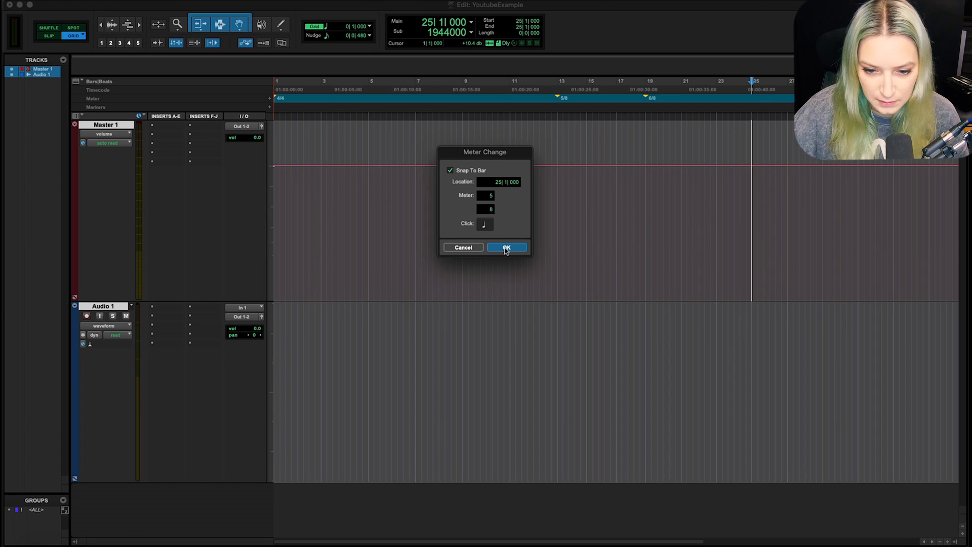
click(507, 248)
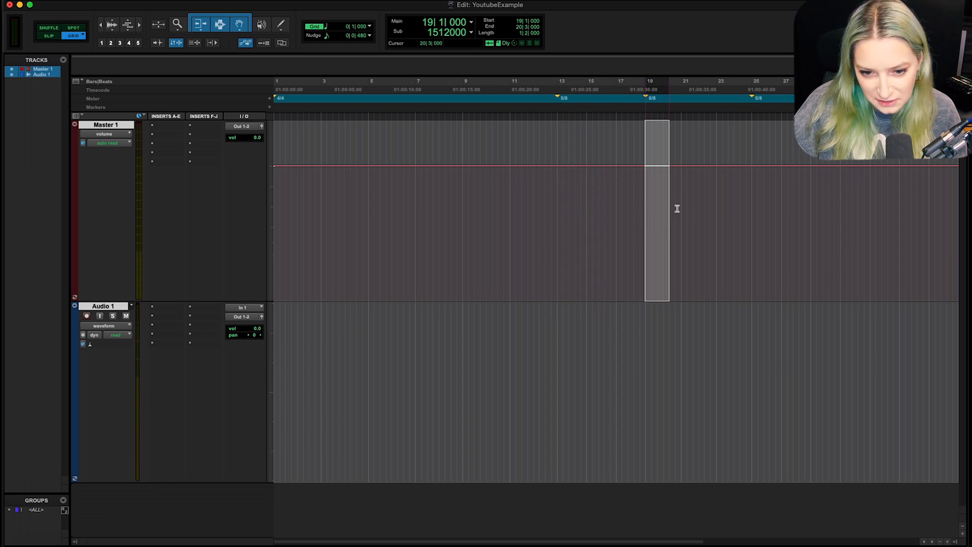
drag(667, 210, 750, 211)
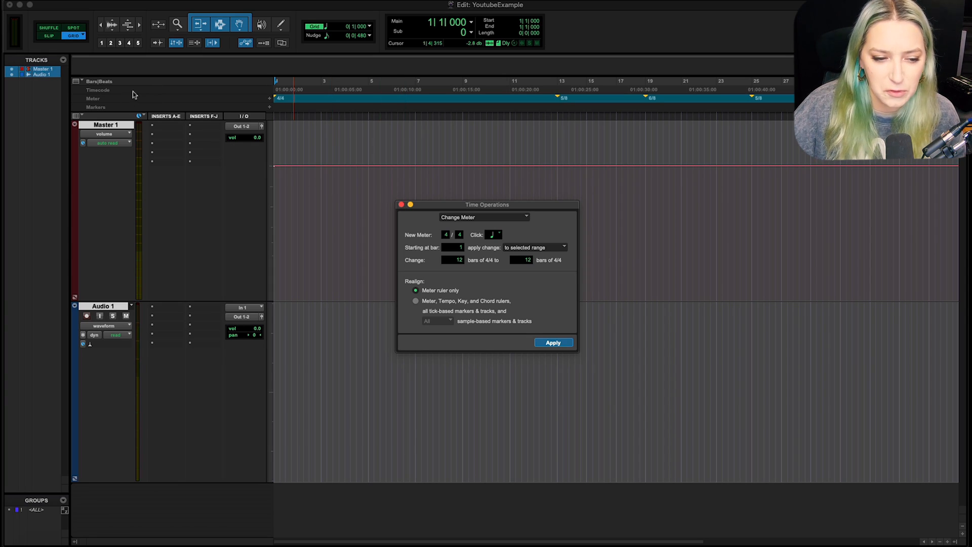
mouse_move(146, 111)
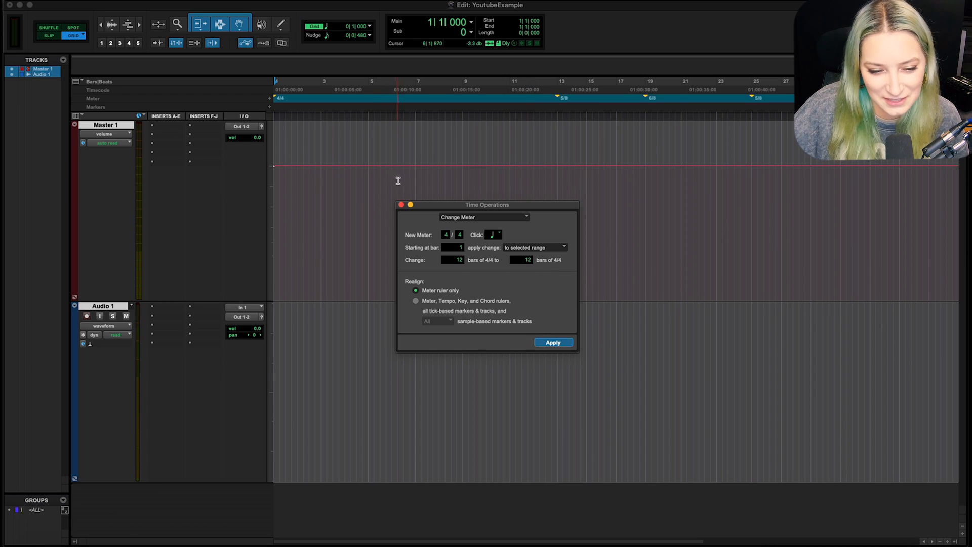
Step: Apply the Change Meter operation to the first 12 bars
click(553, 342)
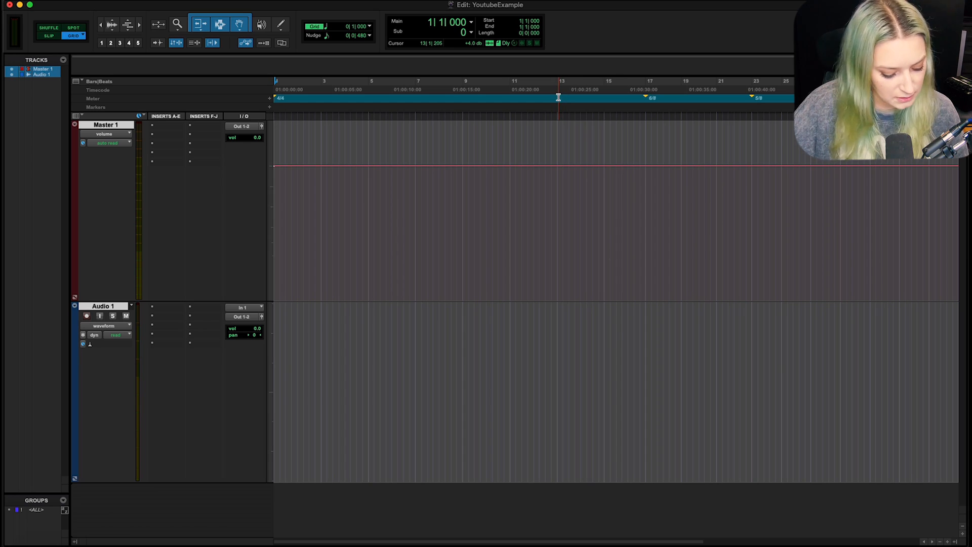
Step: Reopen Time Operations Change Meter starting at bar 17
click(650, 99)
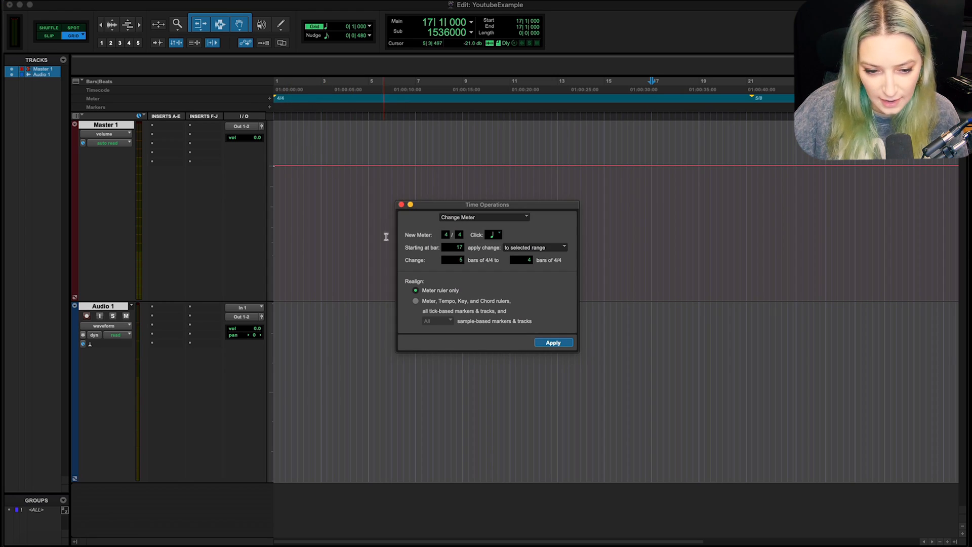
Step: Apply 6/8 from bar 17 and 5/8 from bar 22 to session end, then close Time Operations
click(446, 235)
text(6)
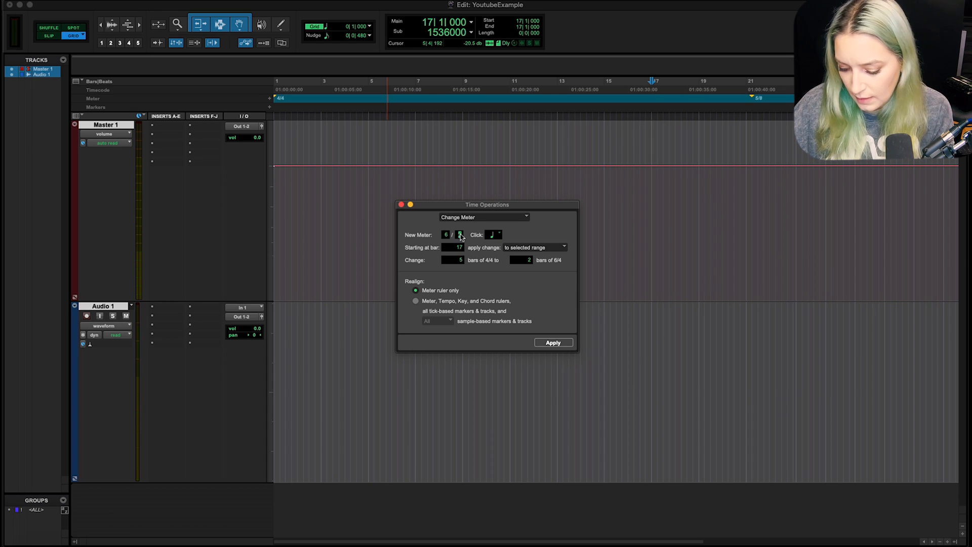
click(553, 342)
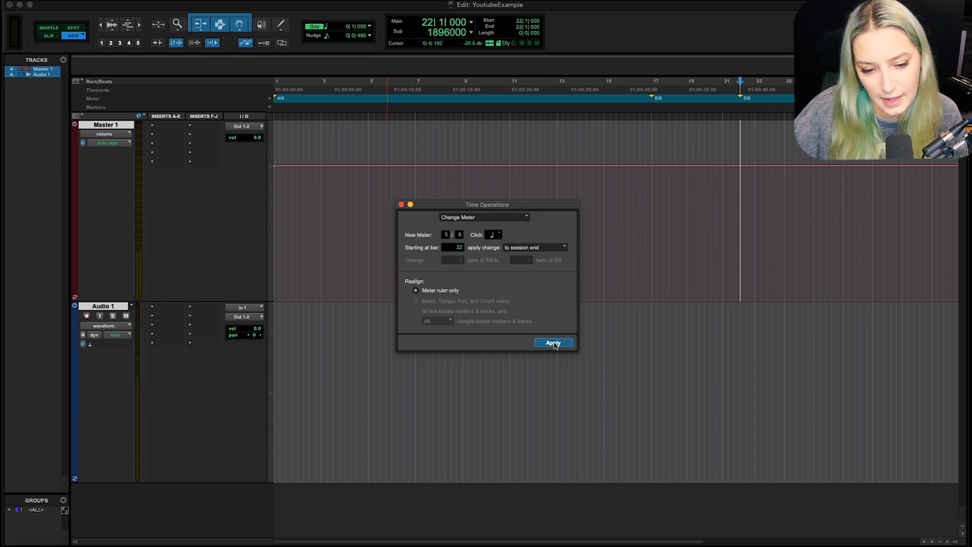
click(553, 342)
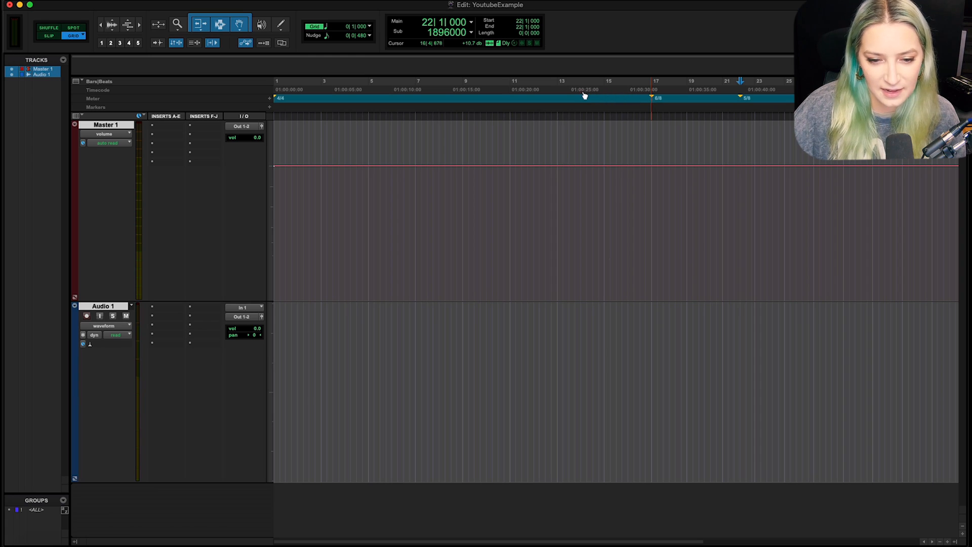
click(573, 96)
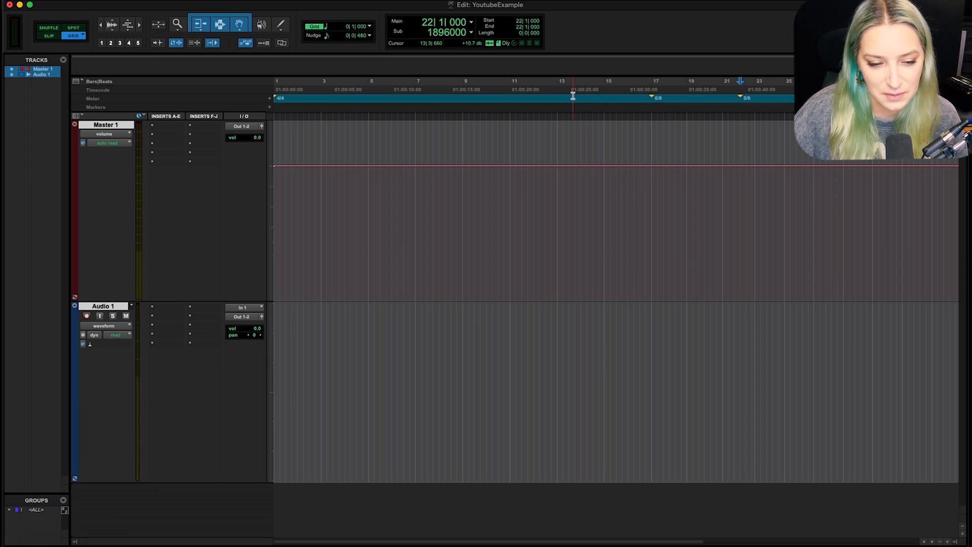